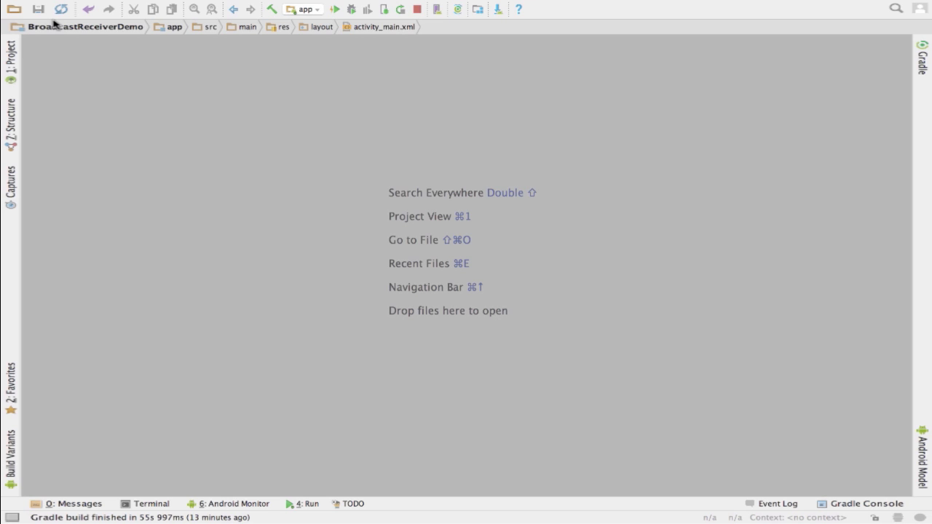
mouse_move(63, 115)
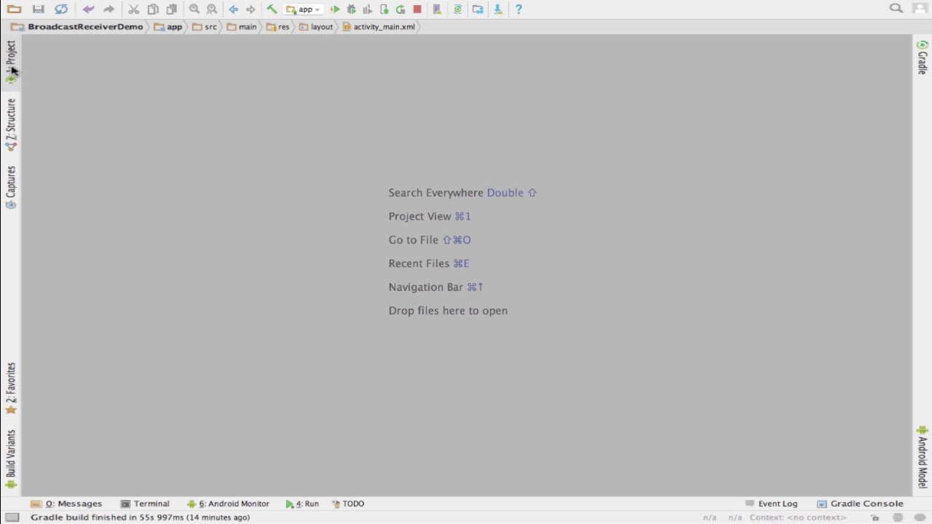
Open activity_main.xml and select the Broadcast Intent button to see its broadcastIntent onClick
click(10, 54)
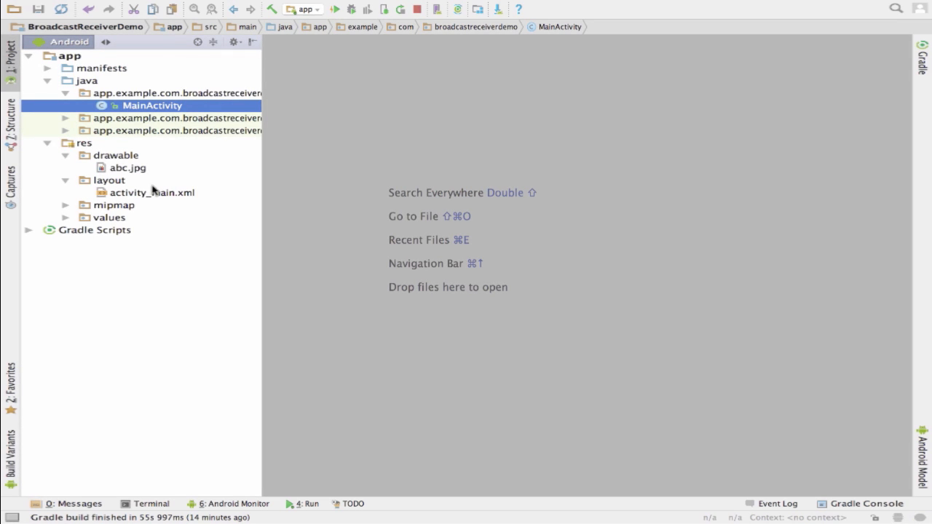
double_click(153, 193)
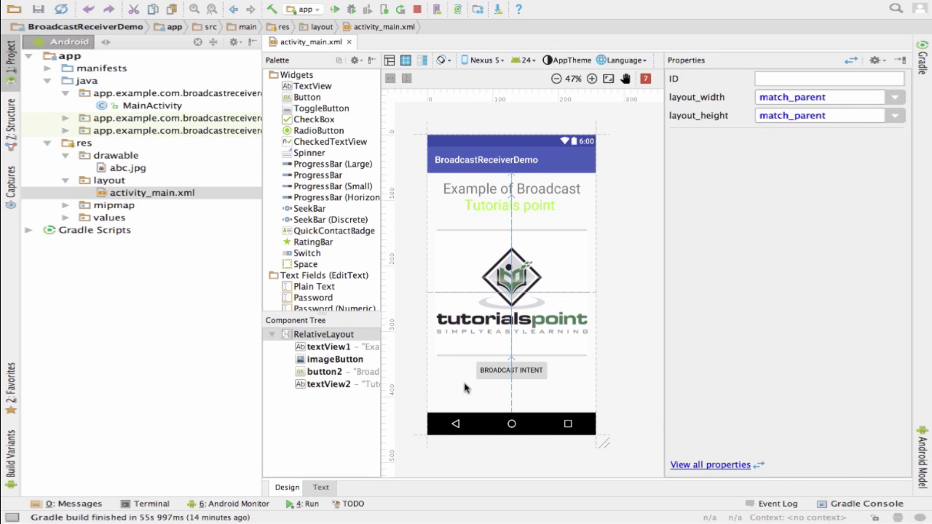
mouse_move(497, 379)
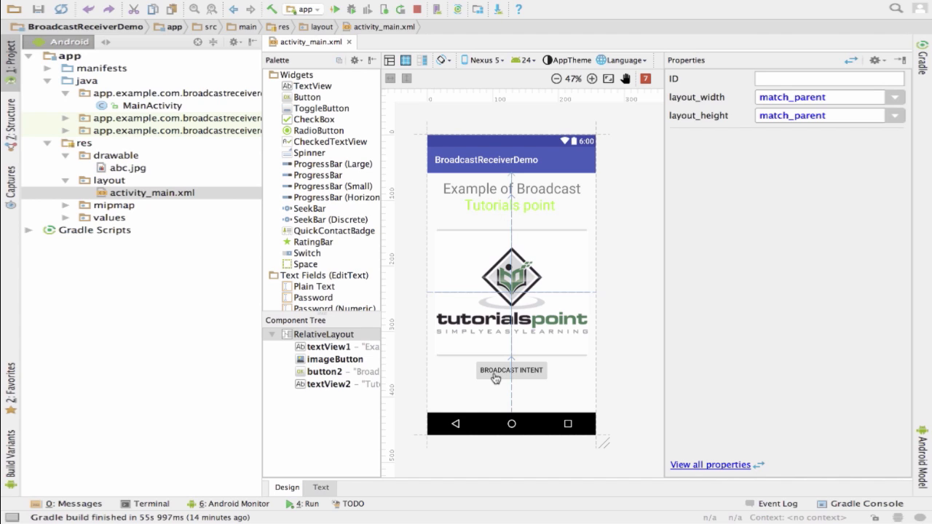
click(511, 370)
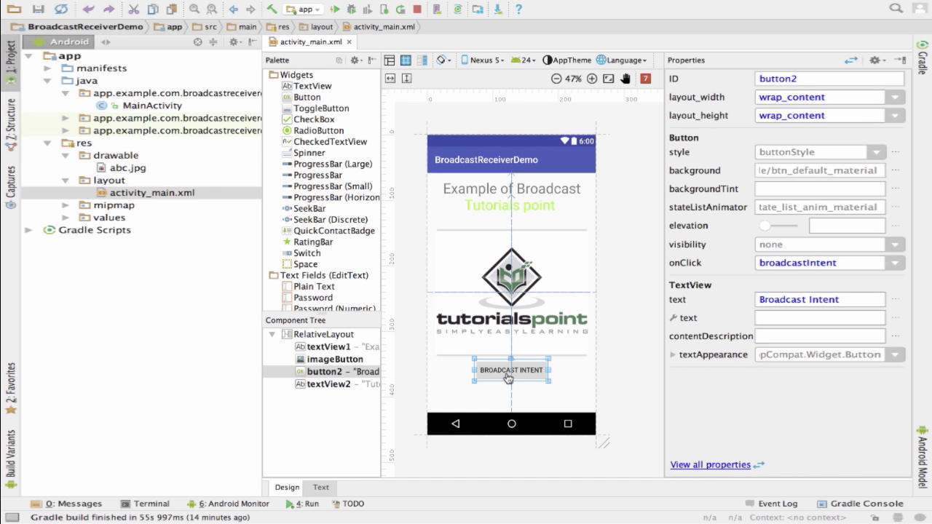
mouse_move(413, 349)
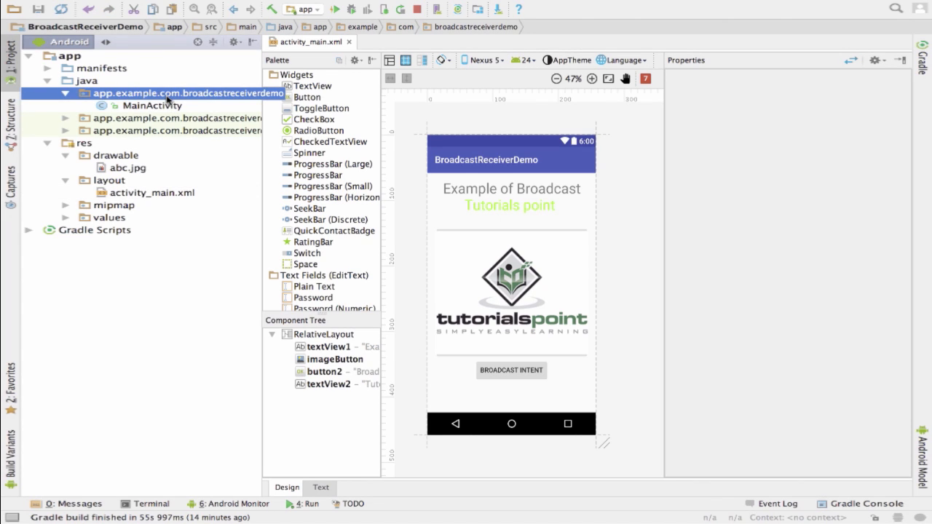
Create Java class MyReceiver with superclass android.content.BroadcastReceiver in the demo package
right_click(186, 93)
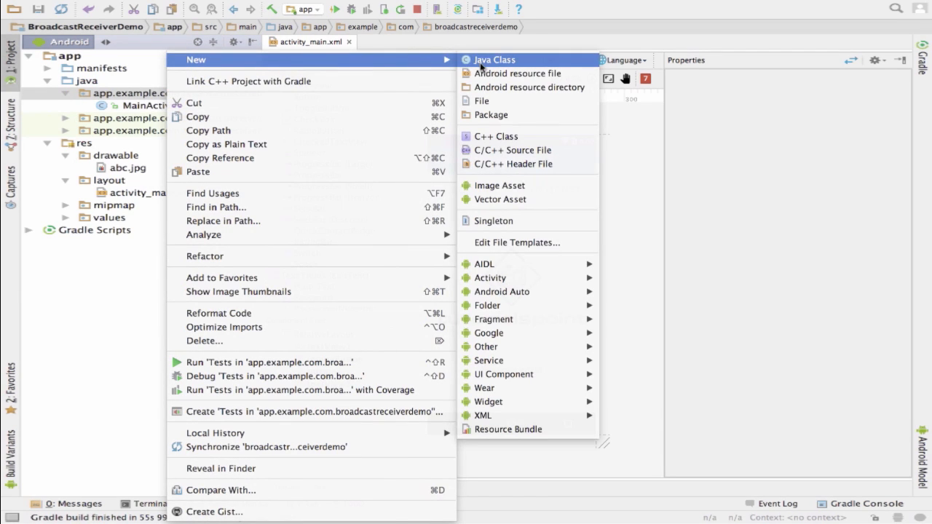
click(493, 60)
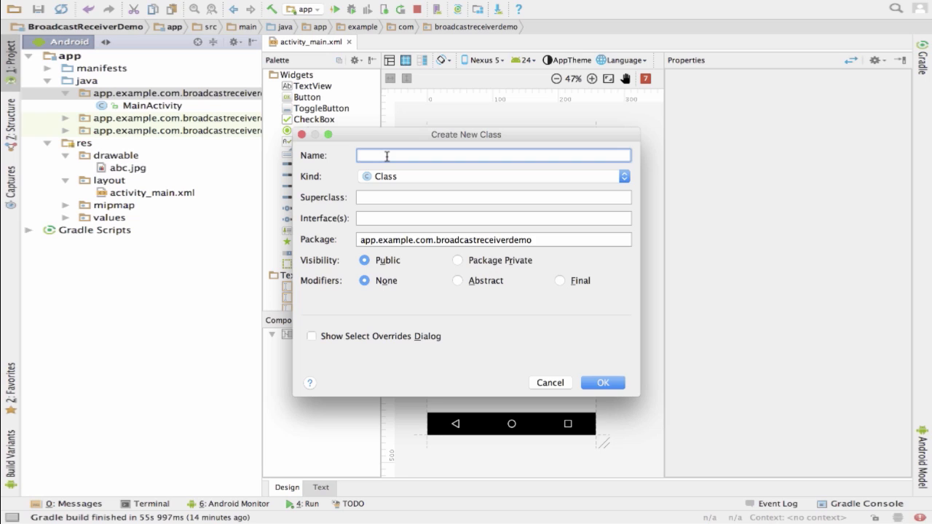
text(My)
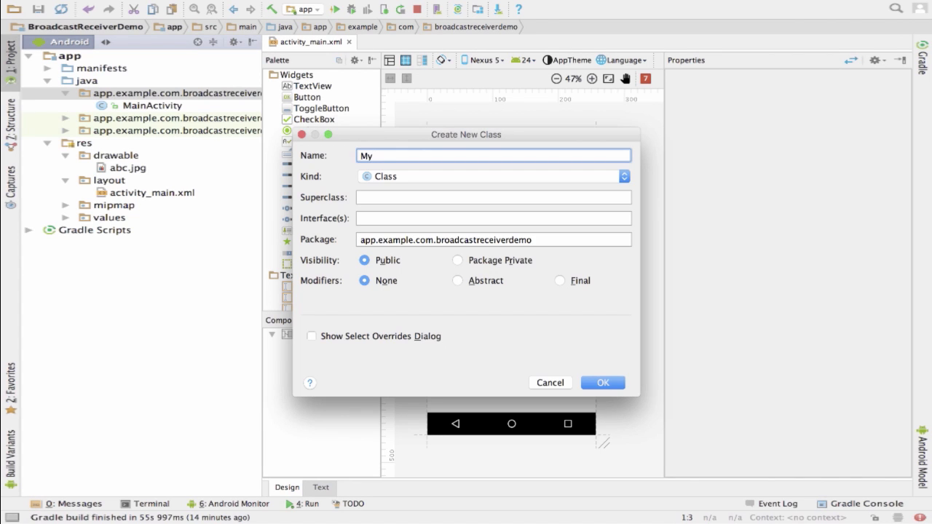
text(Re)
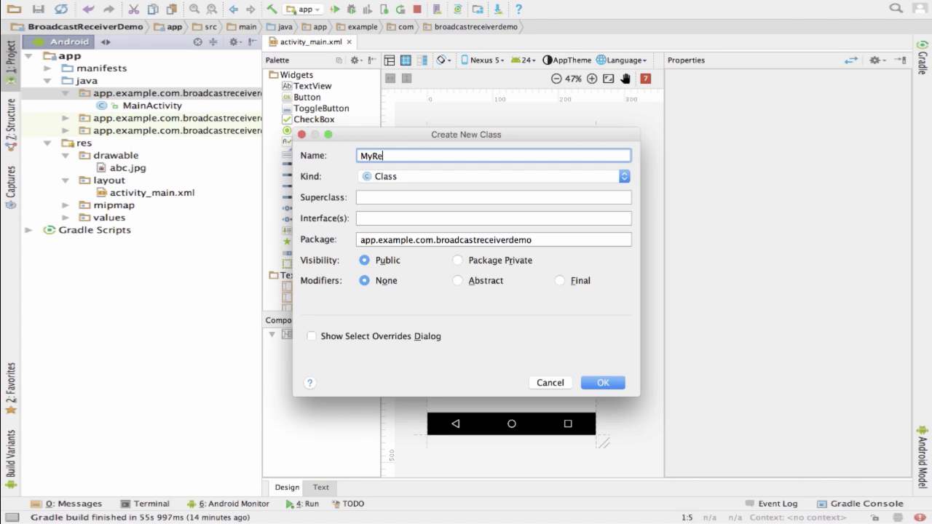
text(ceiver)
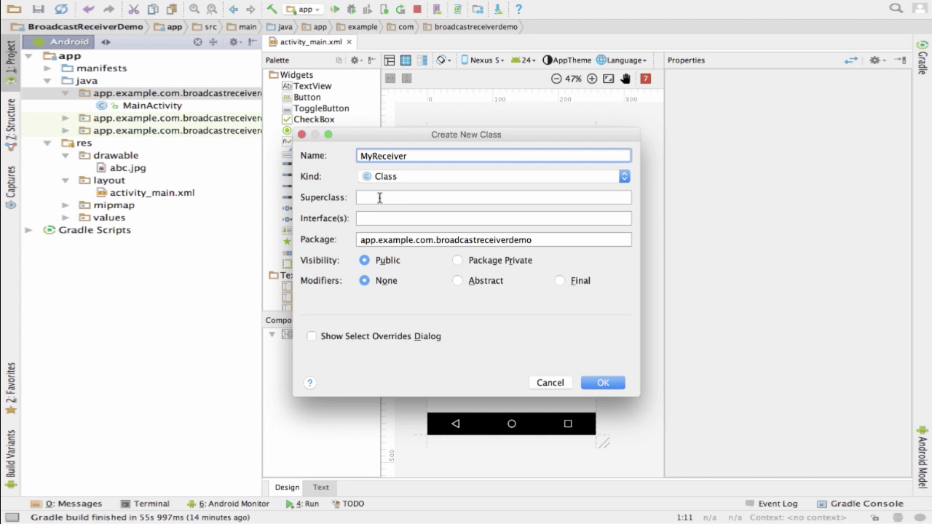
text(Broa)
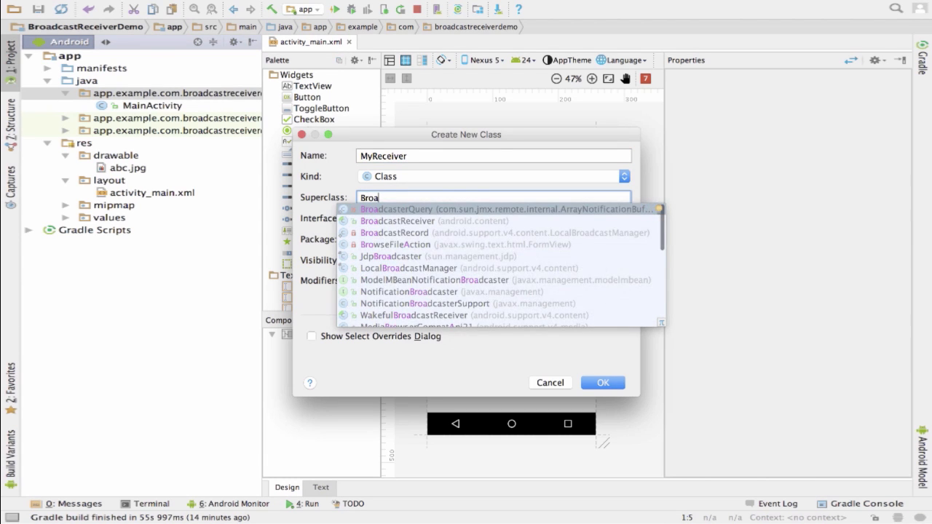
click(397, 220)
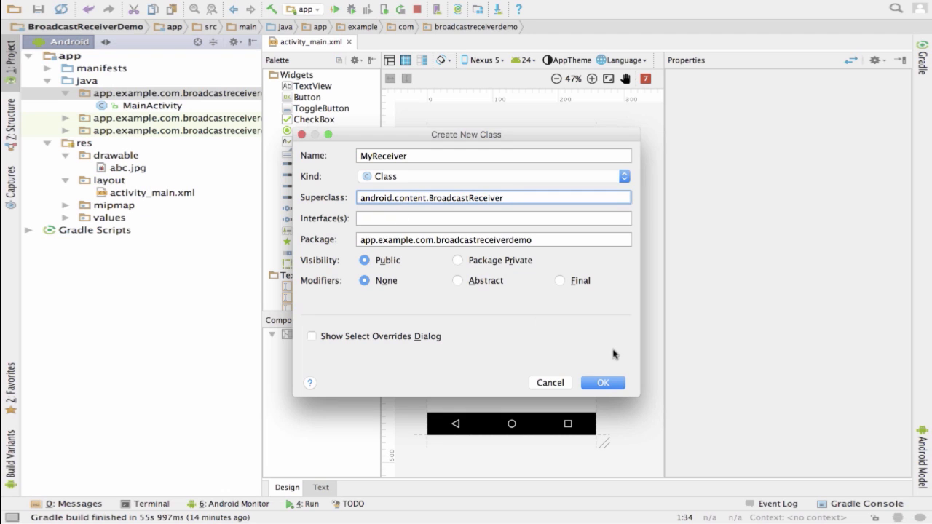
click(602, 382)
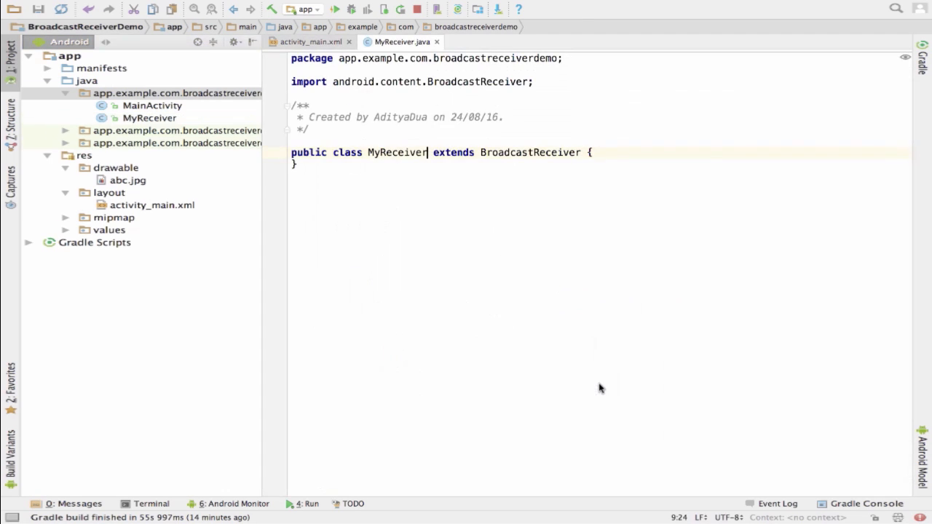
Use the quick-fix to implement onReceive(Context, Intent) in MyReceiver
click(592, 153)
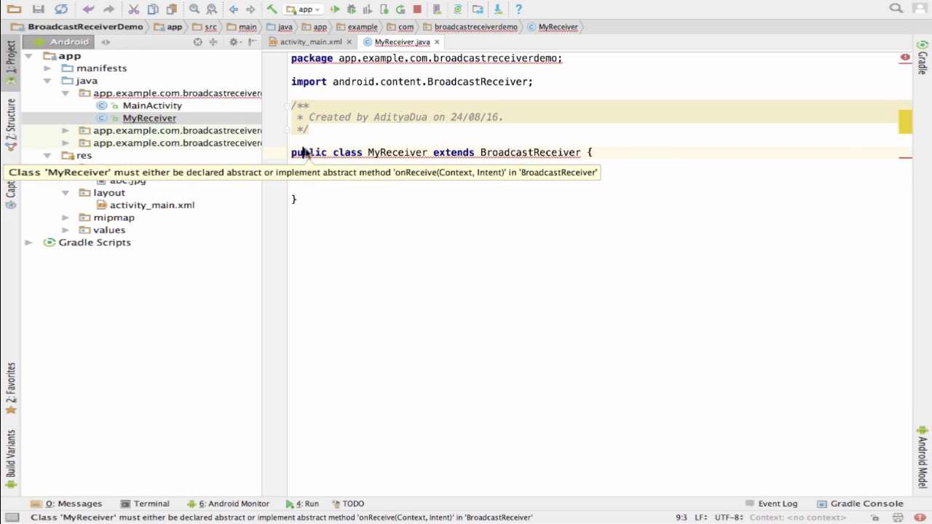
click(300, 141)
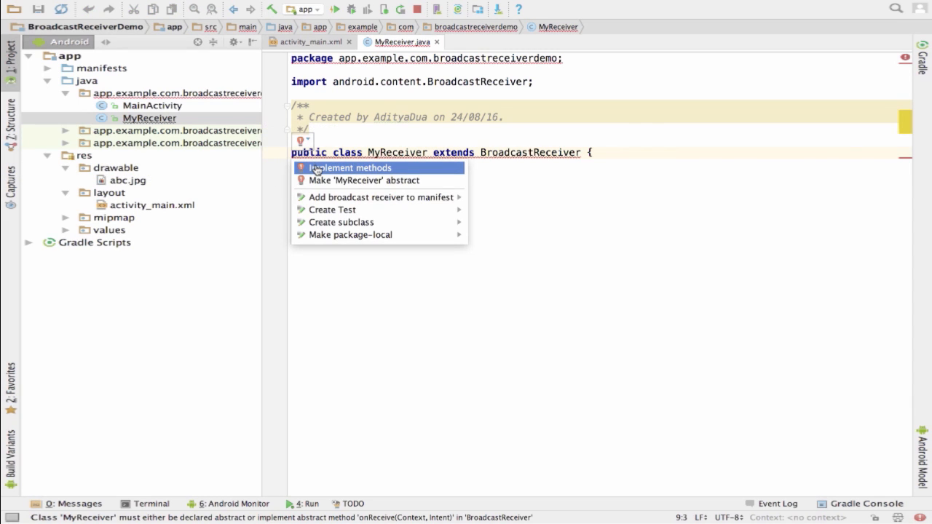
click(352, 168)
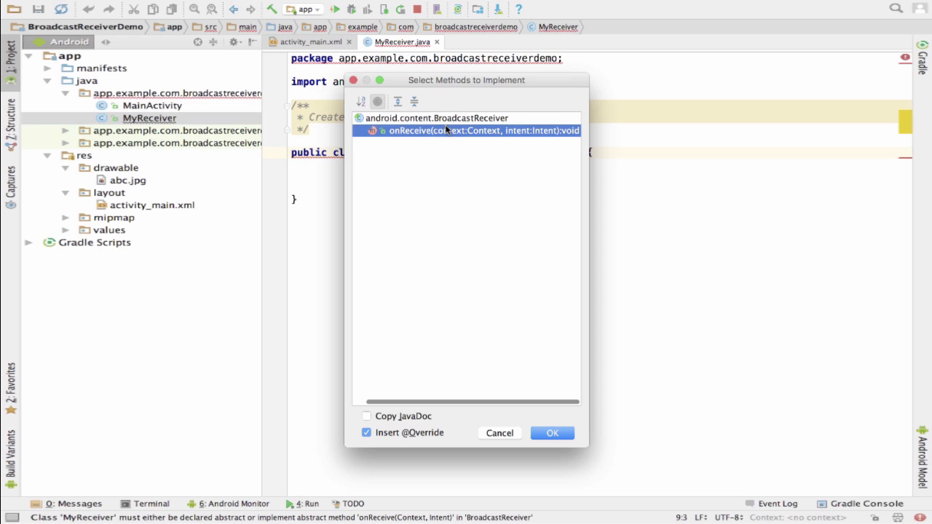
click(551, 432)
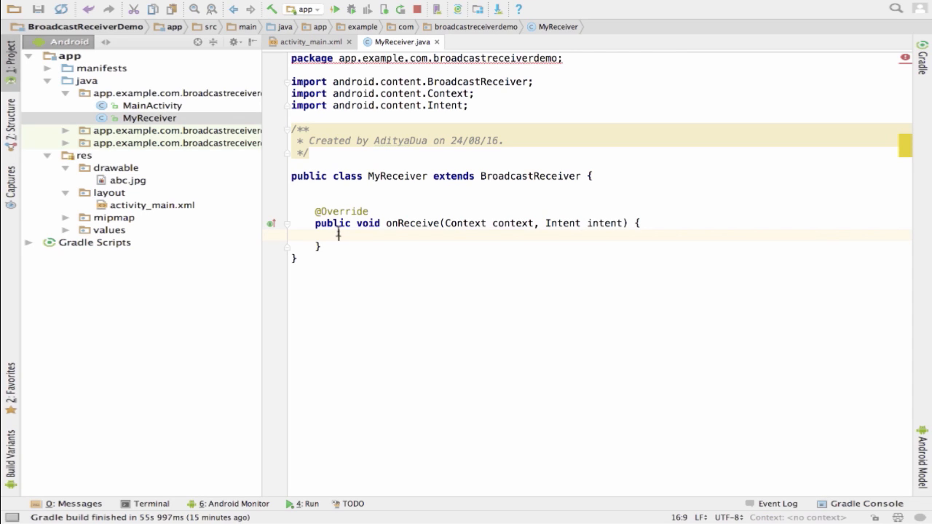
Insert a Toast template in onReceive with message "Intent for Boradcast fired"
text(Toas)
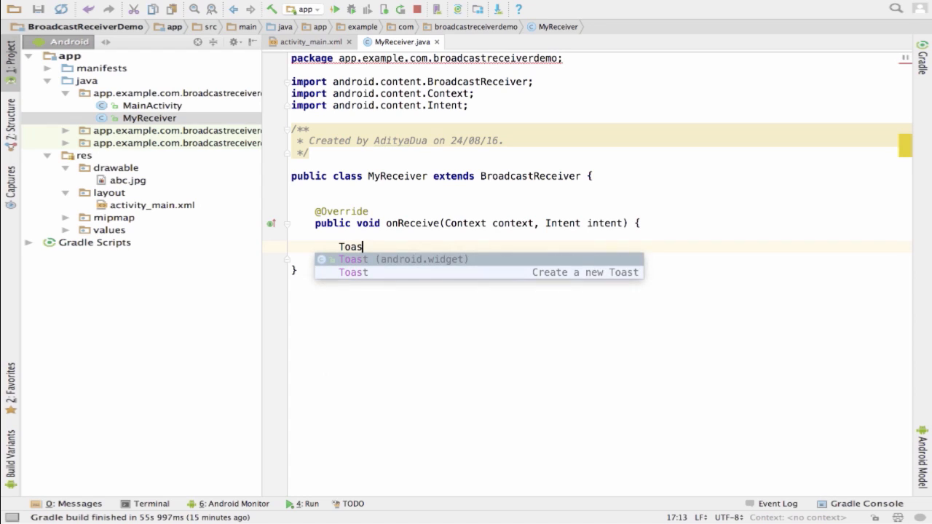
click(351, 259)
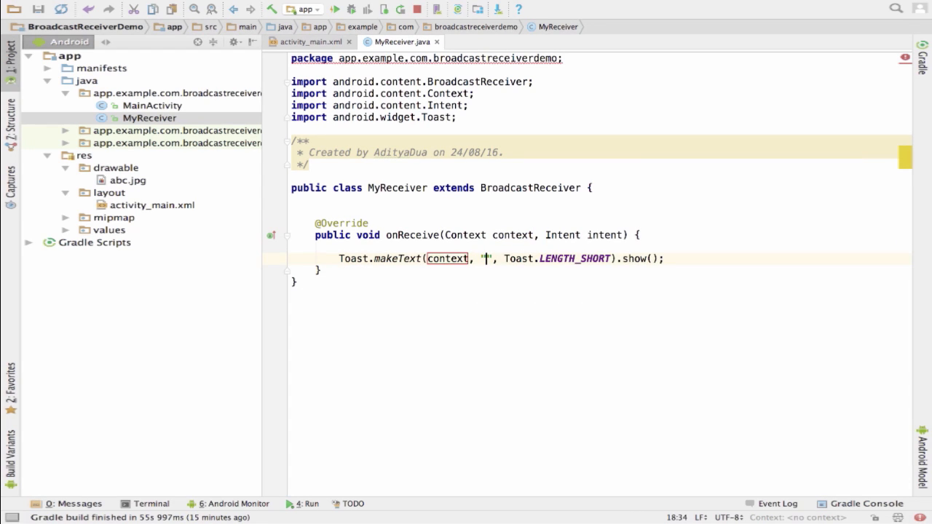
text(1)
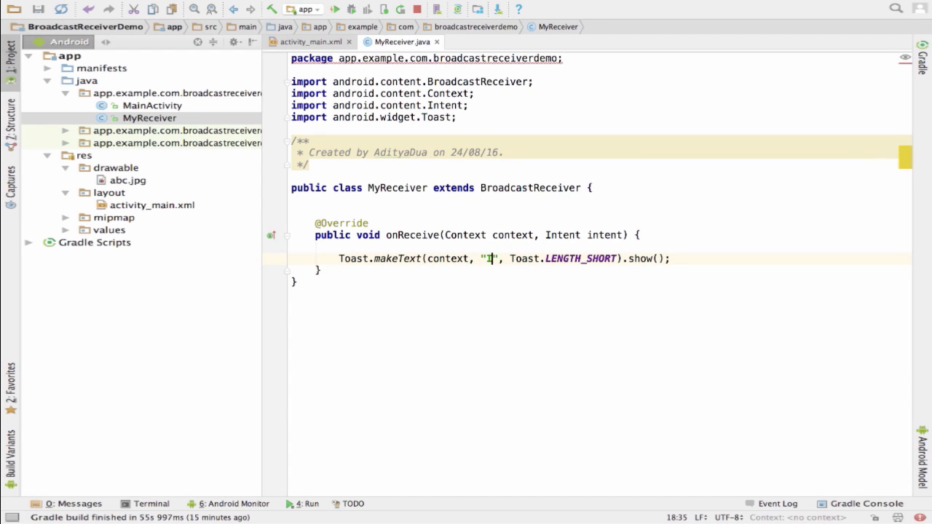
text(Intent for)
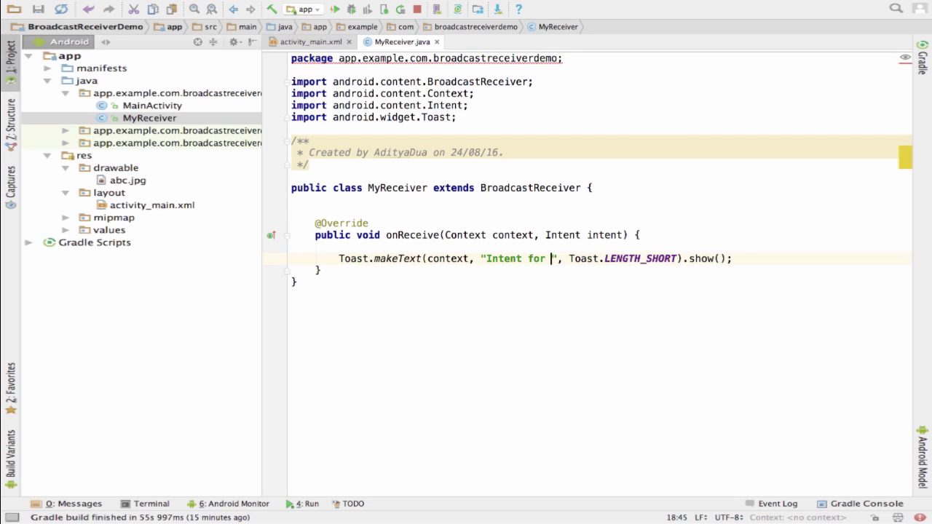
text(Boradcast fired)
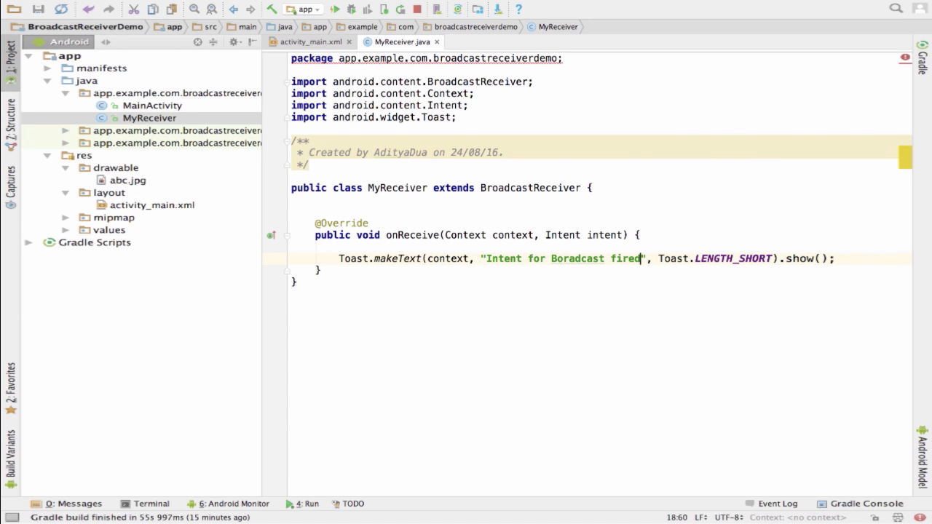
mouse_move(295, 48)
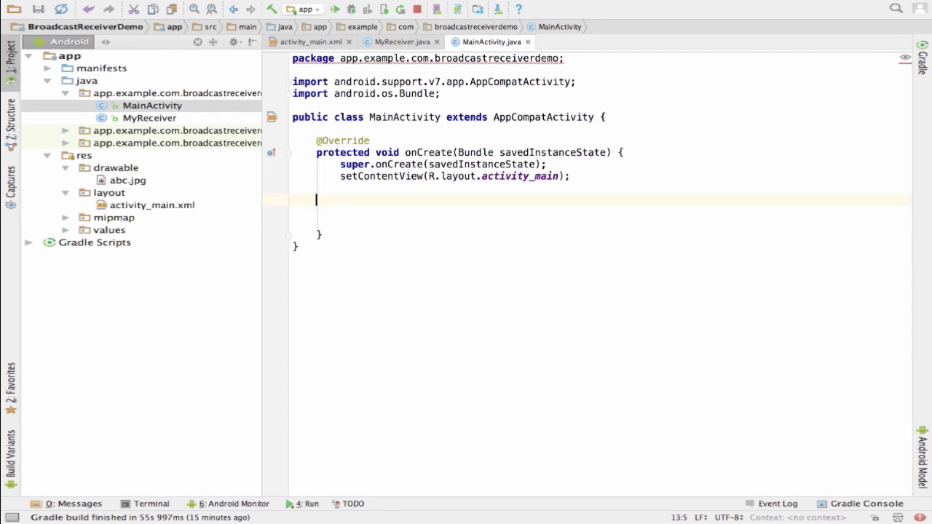
Get Button btn via findViewById and attach an anonymous OnClickListener
text(Button btn)
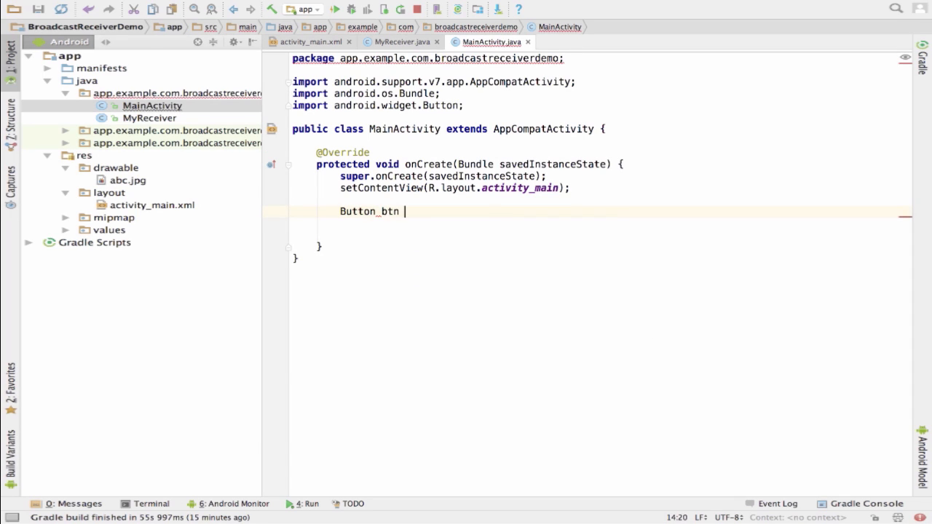
text(= (B)
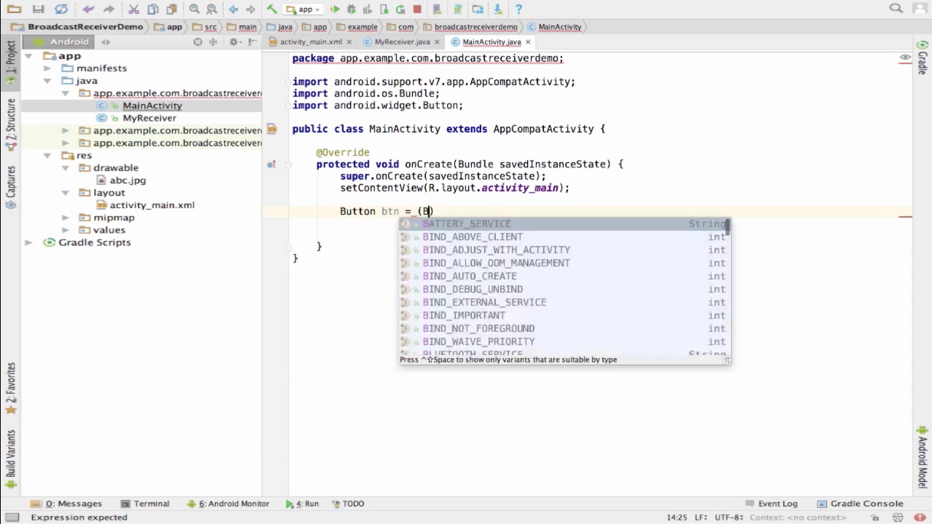
text(Button)
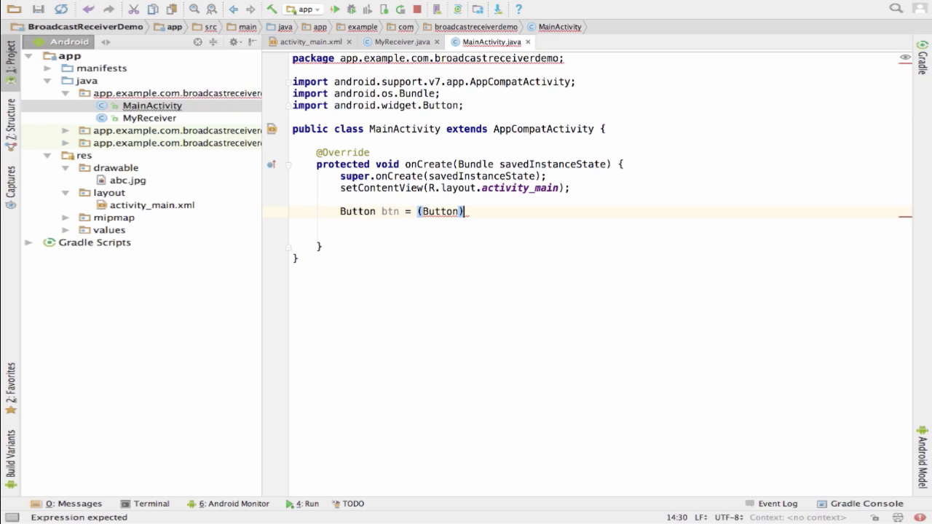
text(findViewById(R.id.button2);)
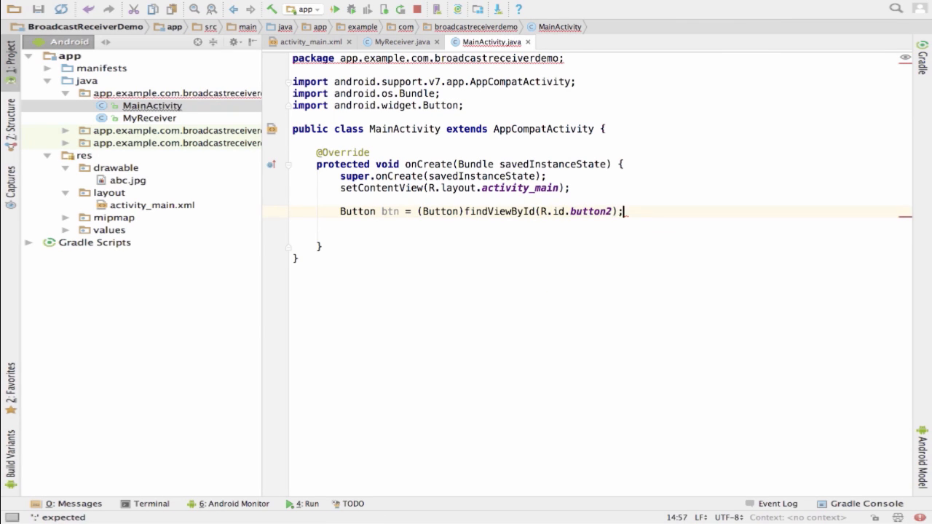
text(btn)
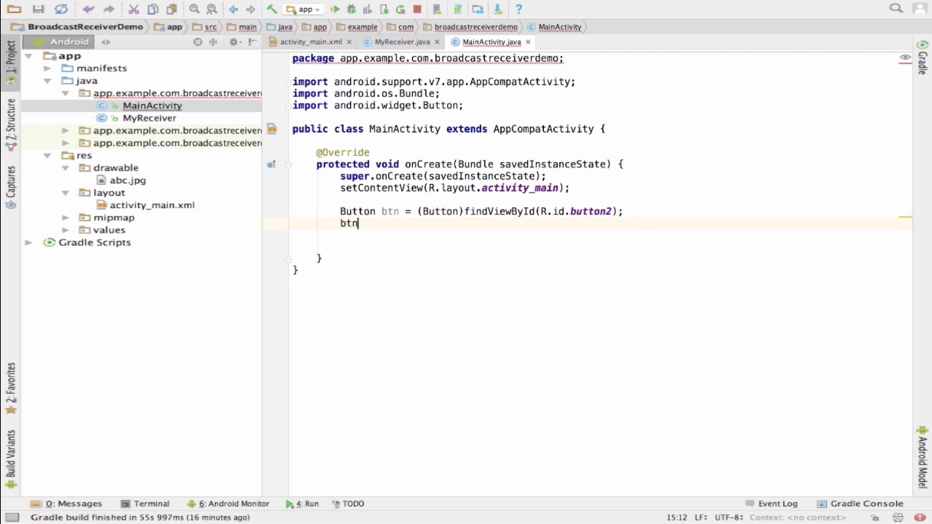
text(.setOnClickListener();)
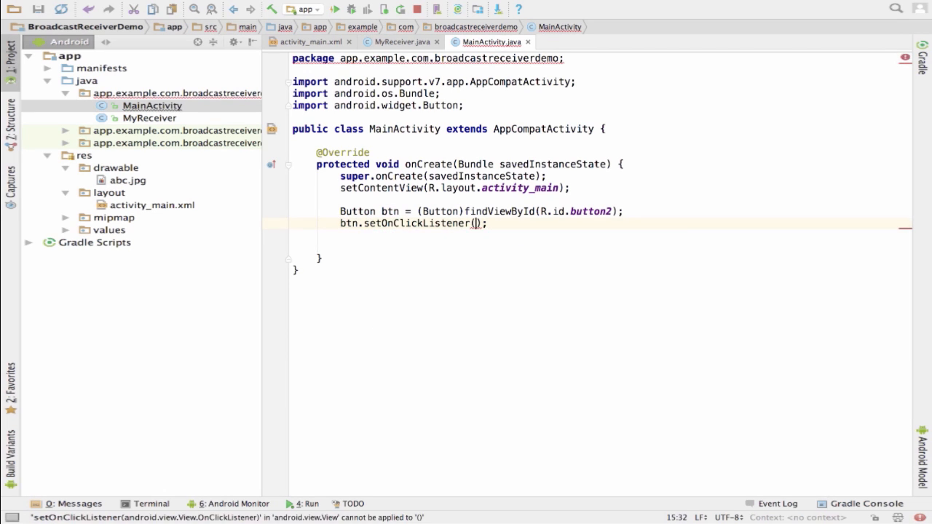
text(new OnCl)
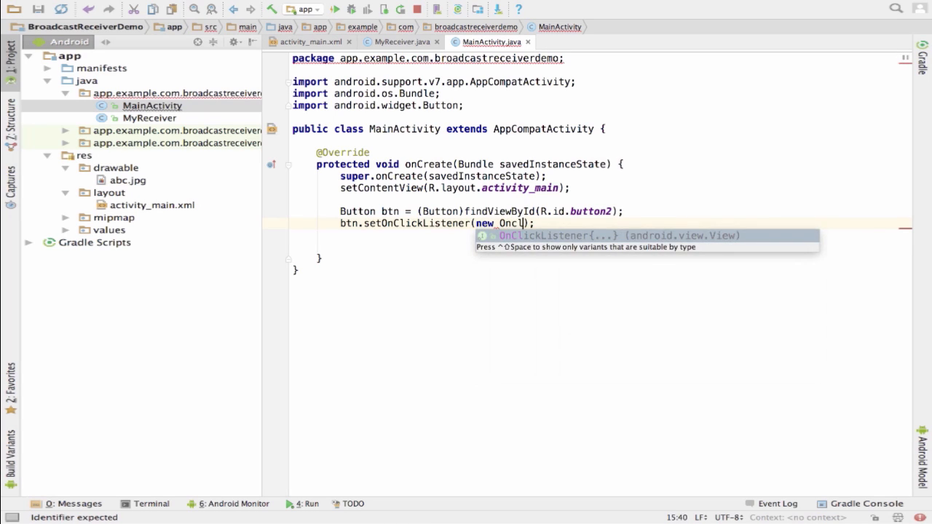
key(Enter)
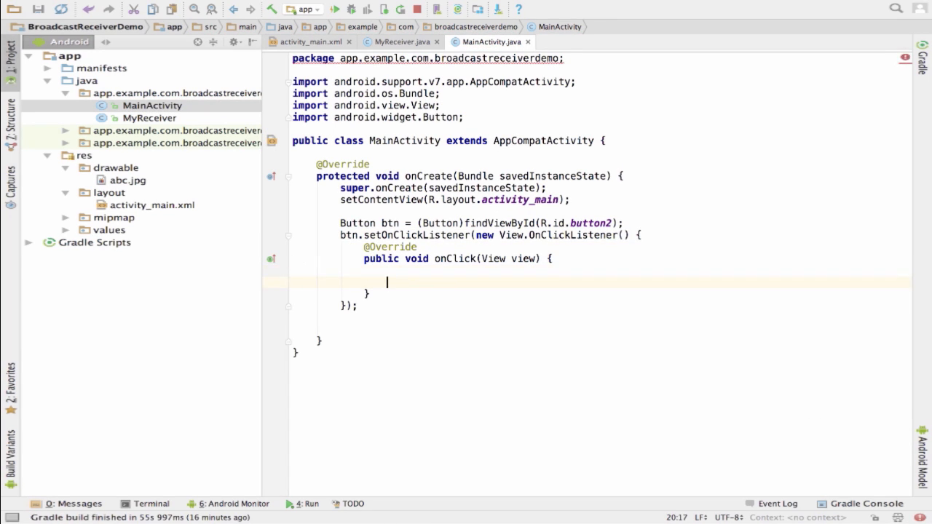
In onClick, create an Intent, call setAction("") and sendBroadcast(intent)
text(Intent)
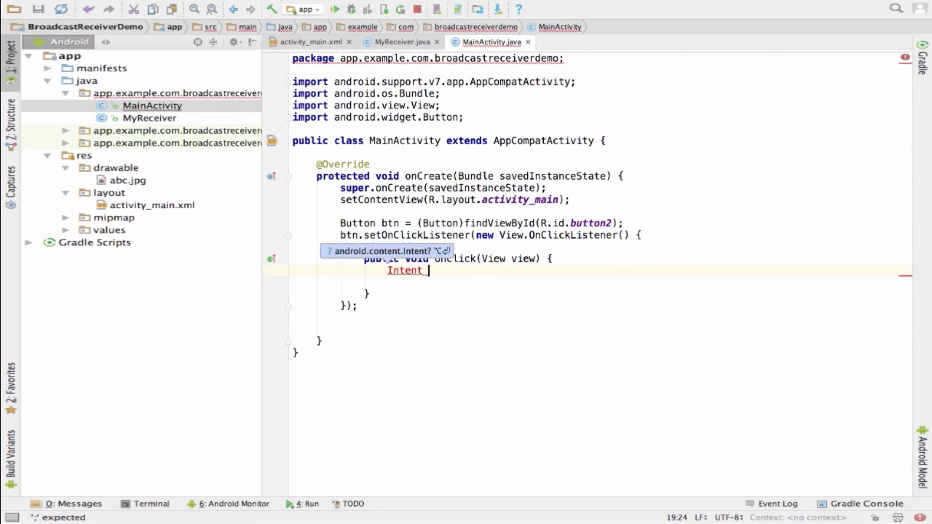
text(intent=)
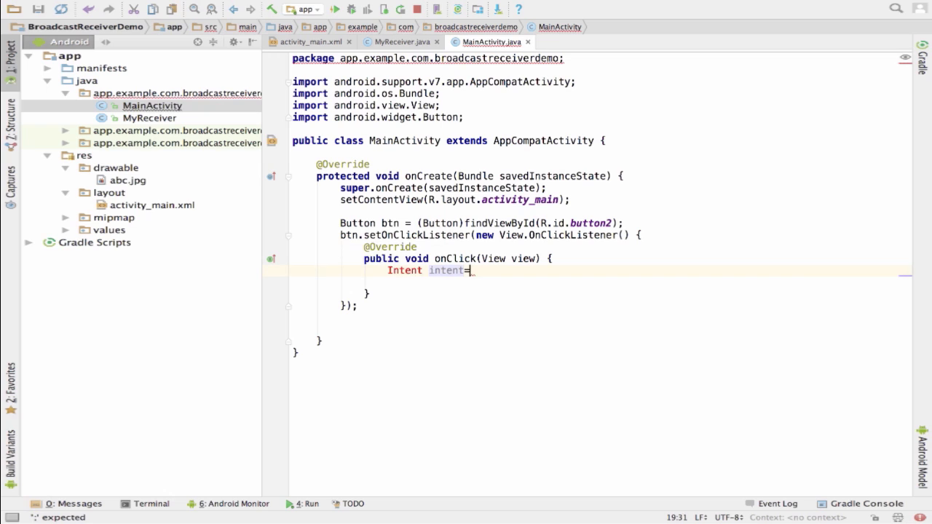
text(new Intent();)
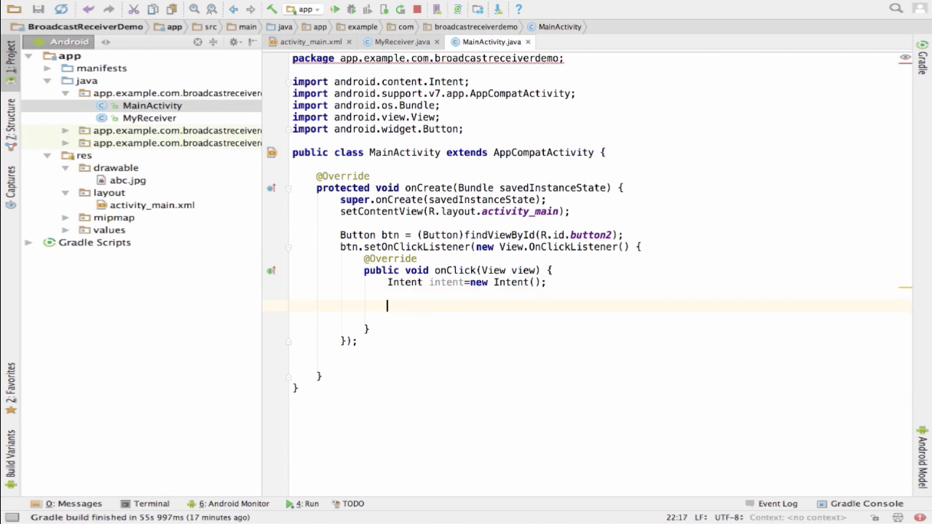
text(intent)
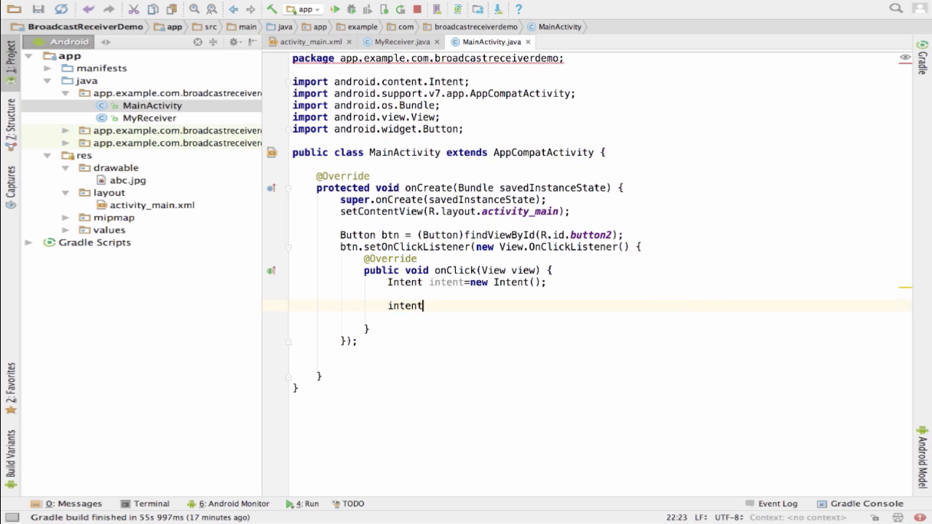
text(.set)
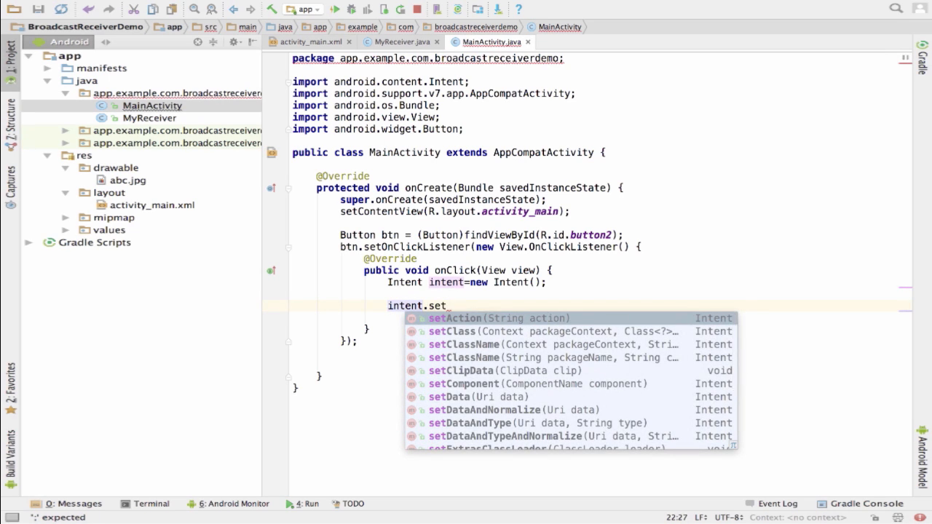
click(456, 318)
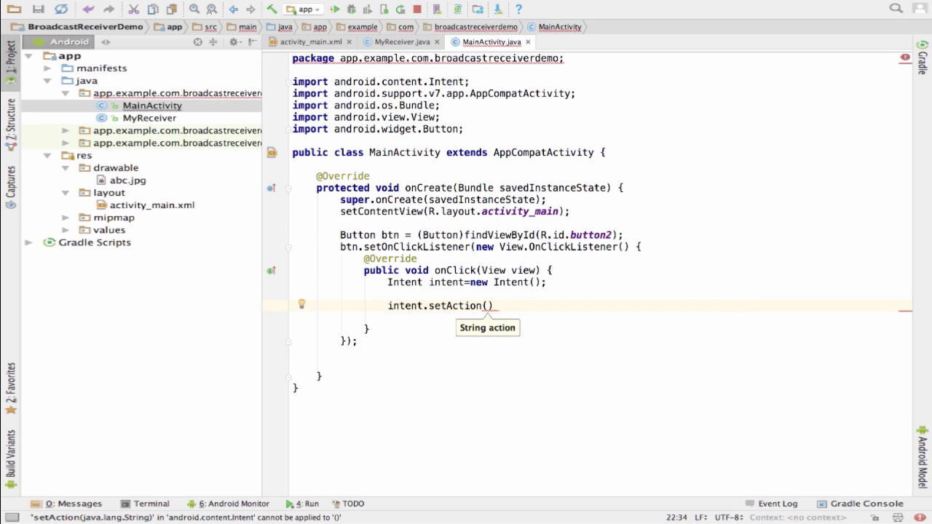
text(sendBroadcast(in);)
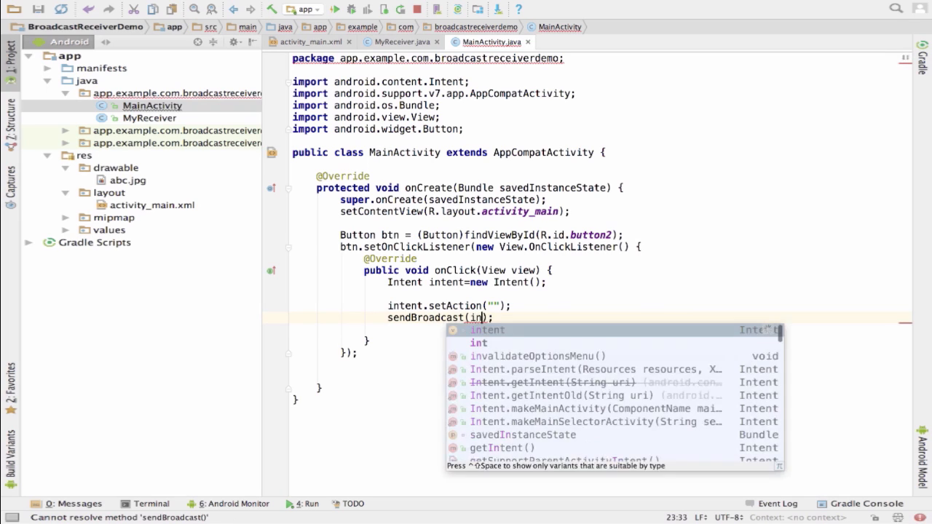
text(intent)
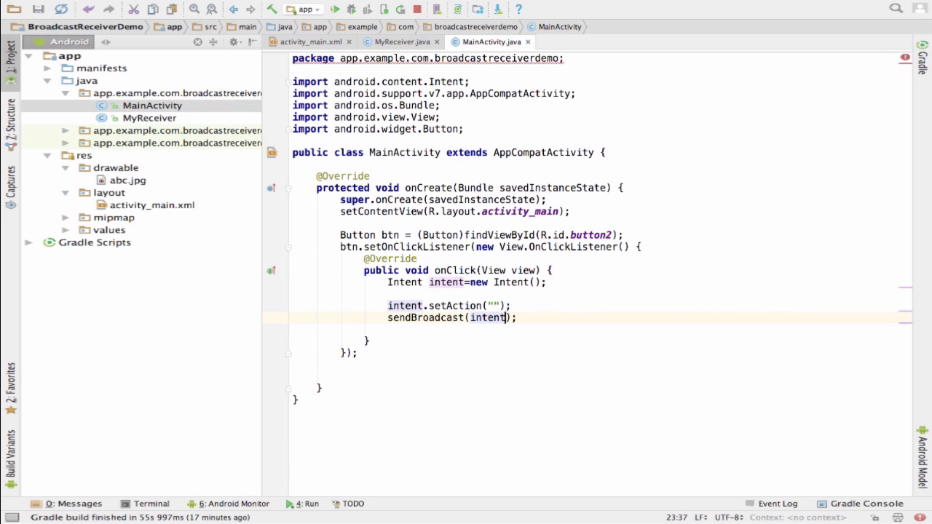
click(150, 118)
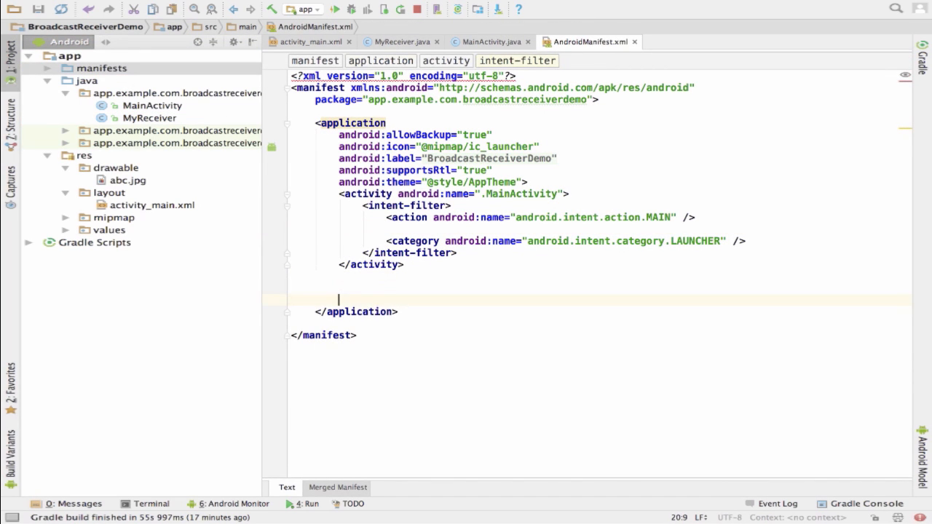
Declare receiver .MyReceiver with an intent-filter action android.example.br.CUSTOM_INTENT
text(<receiver android:name=".MyReceiver"></receiver>)
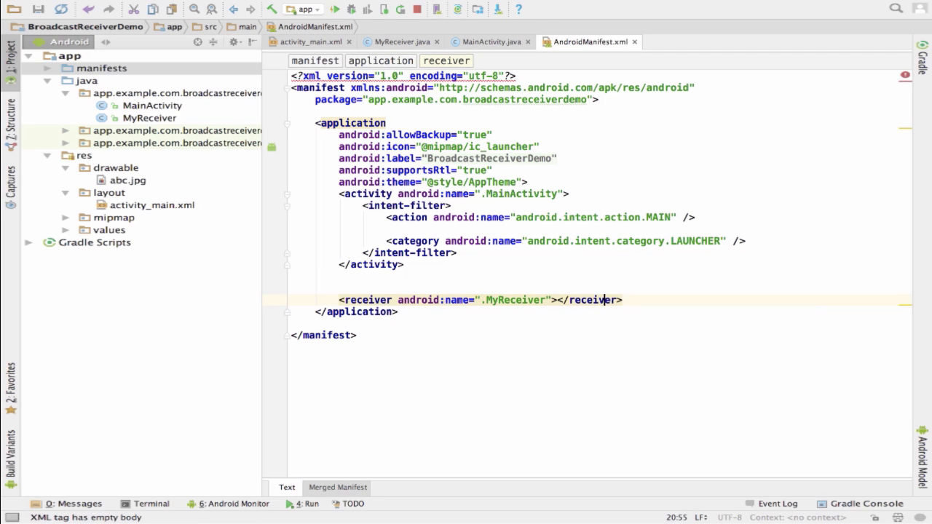
text(<int)
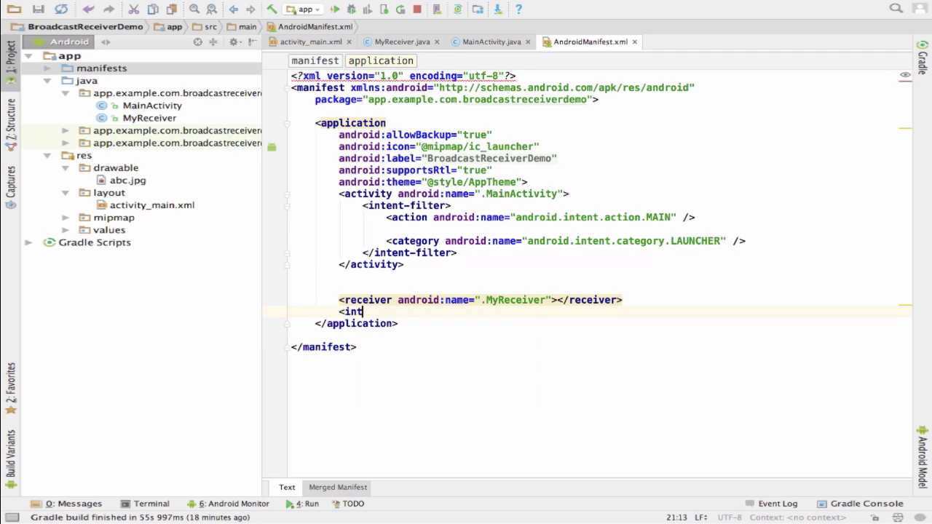
text(ent-filter>)
text(<act)
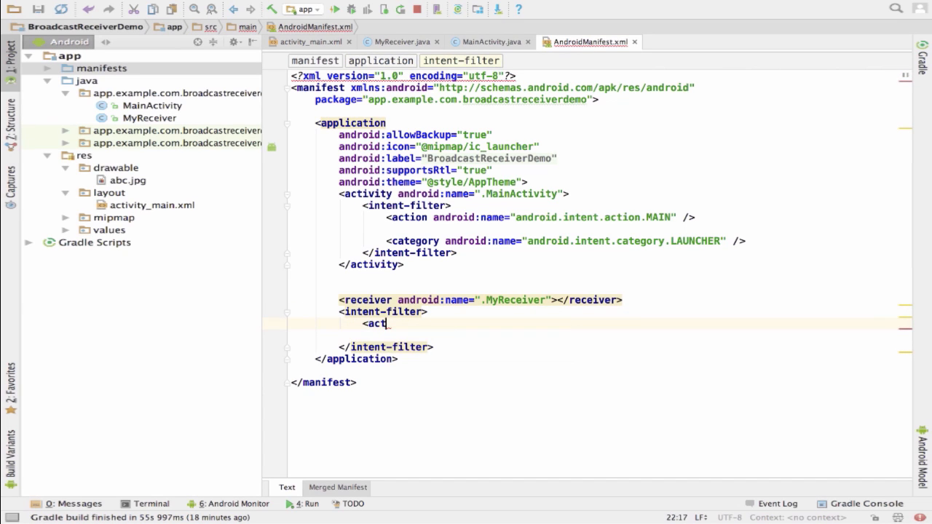
text(ion> </action>)
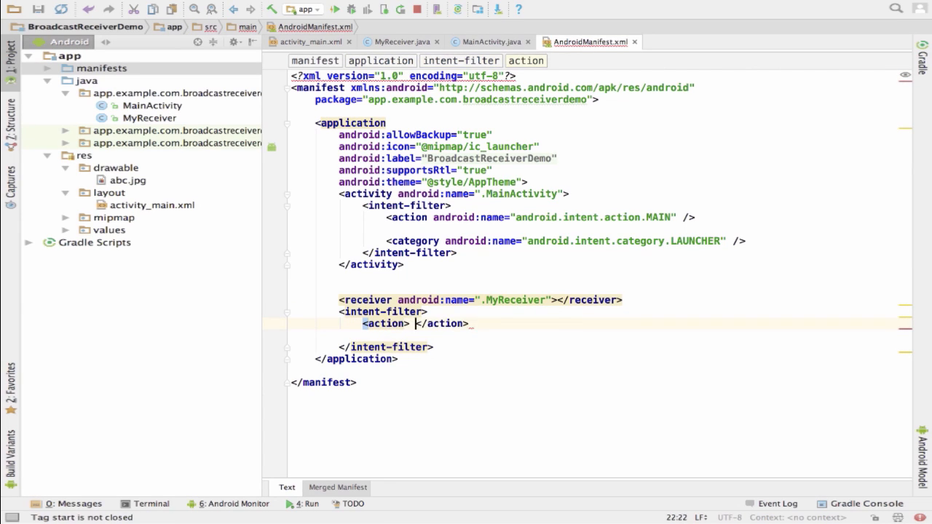
text(android:name="")
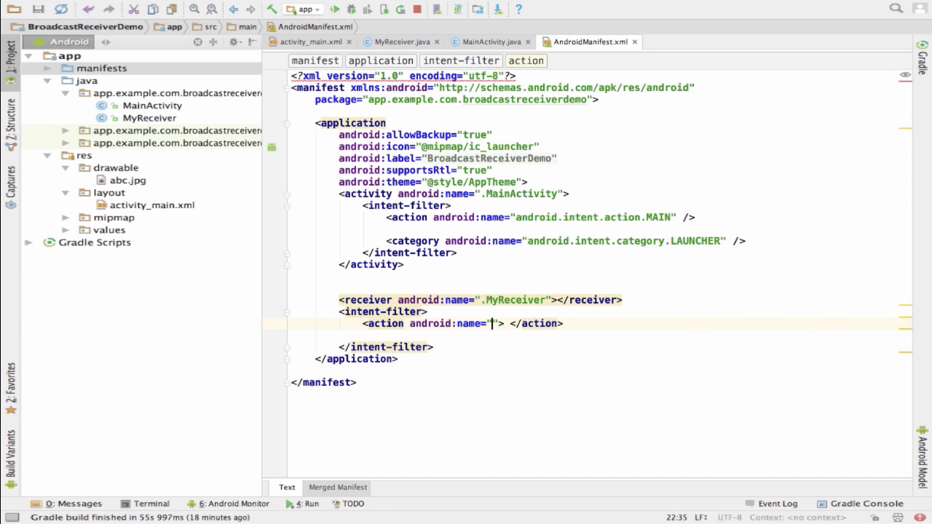
text(android.example.br.)
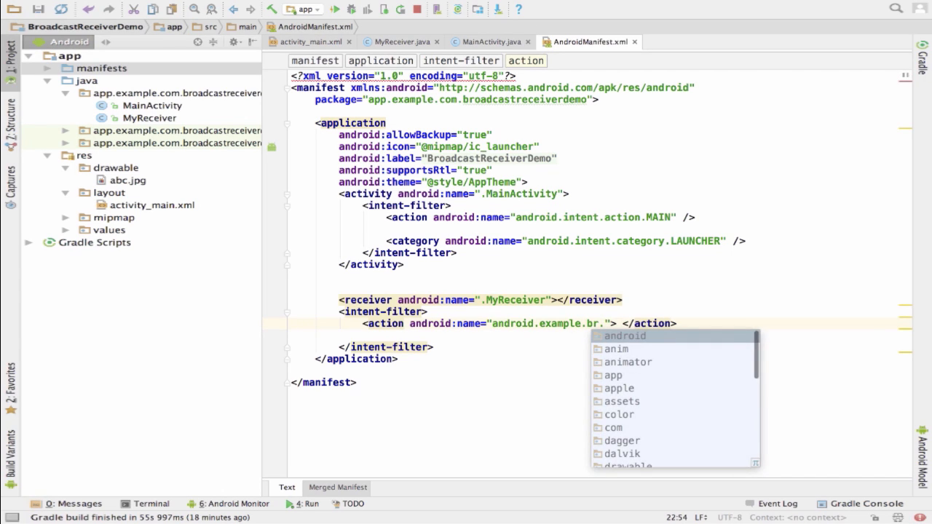
text(CUST)
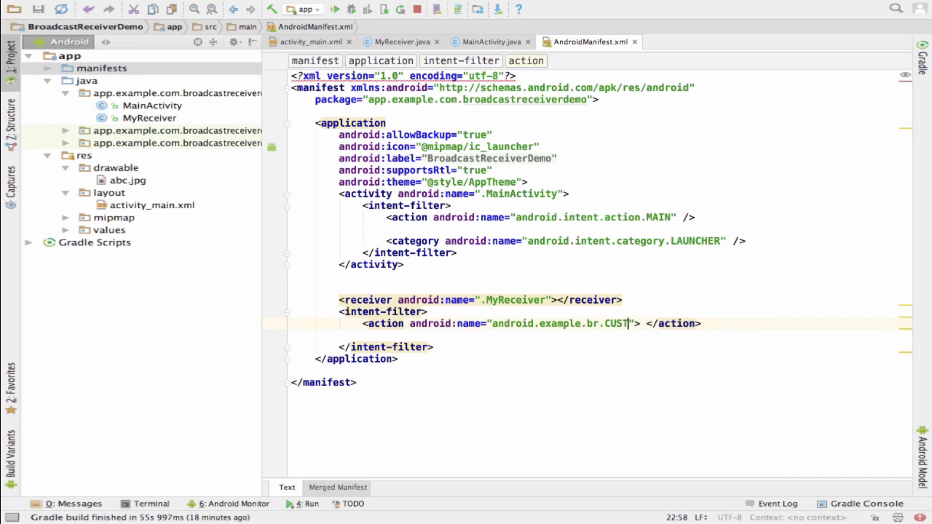
text(OM_INTENT)
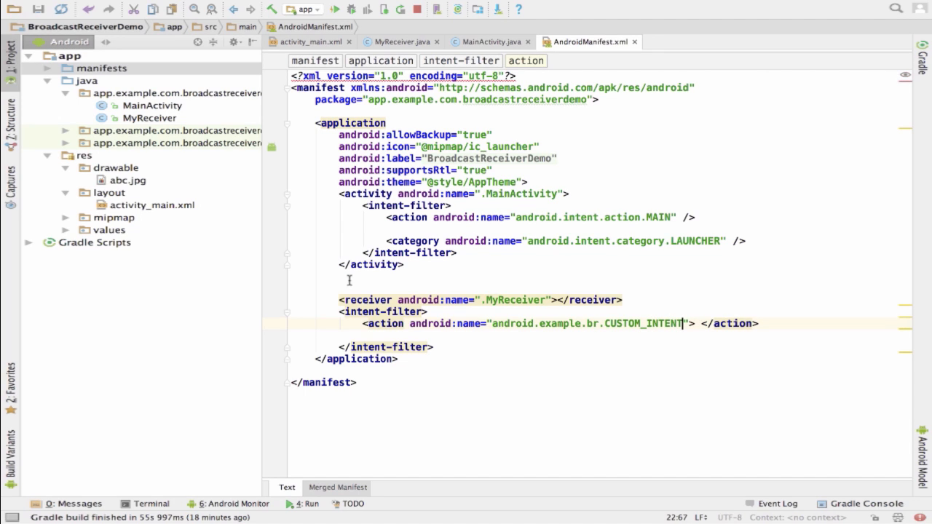
click(487, 42)
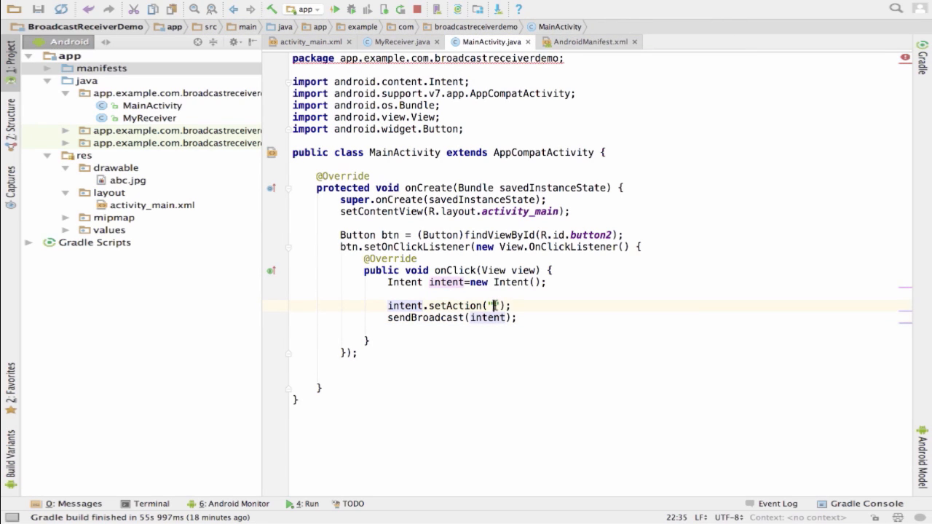
Fill setAction's empty string with android.example.br.CUSTOM_INTENT in MainActivity
text(android.example.br.CUSTOM_INTENT)
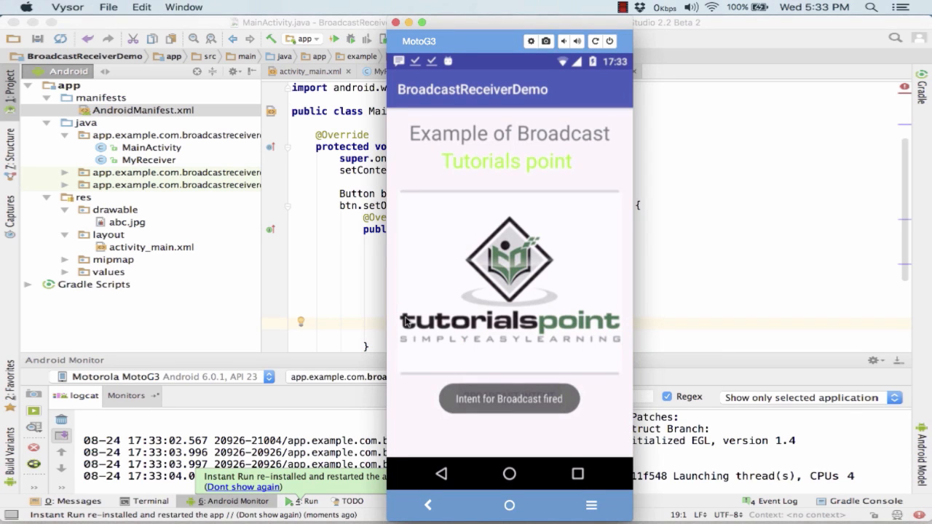
After the toast, review the MyReceiver.java and AndroidManifest.xml code
click(509, 398)
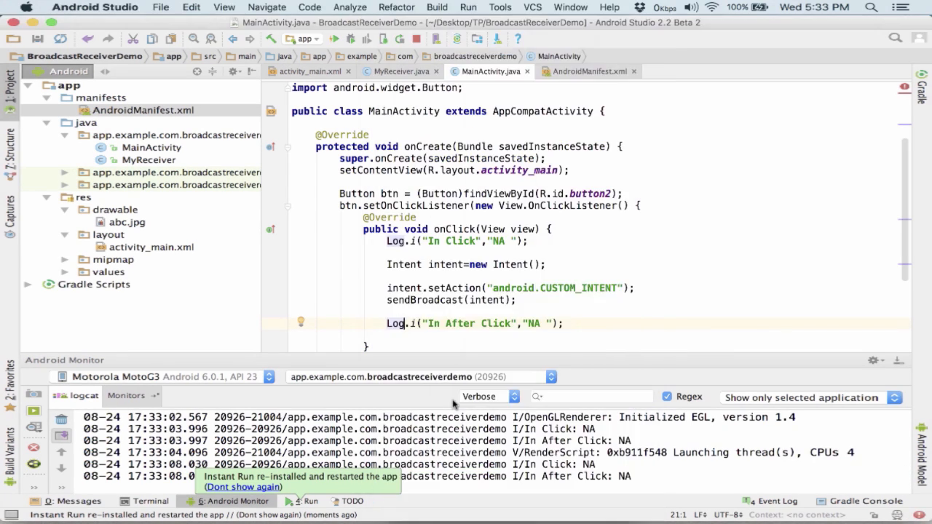
click(396, 71)
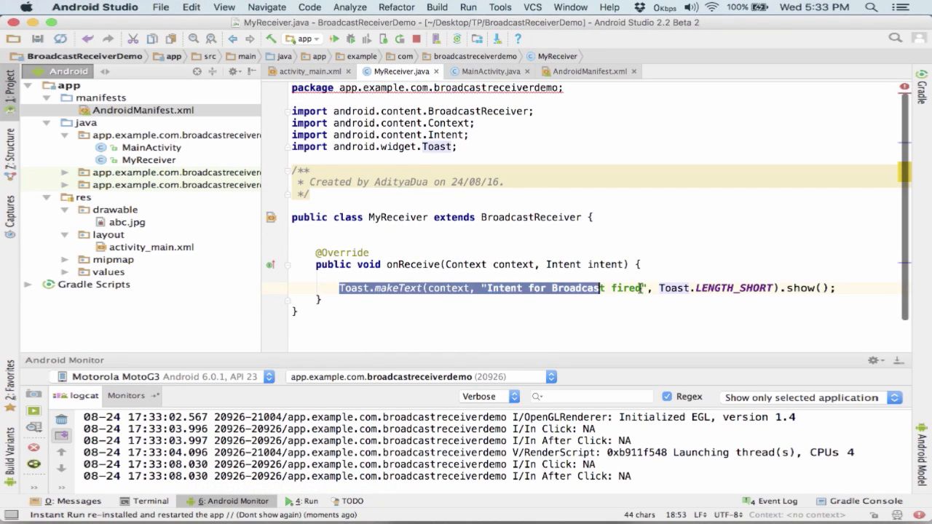
click(583, 71)
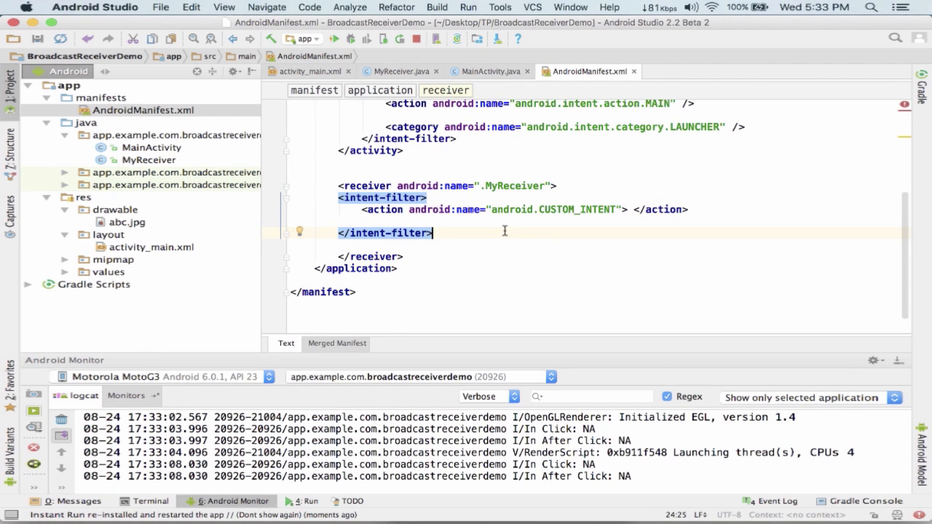
mouse_move(491, 209)
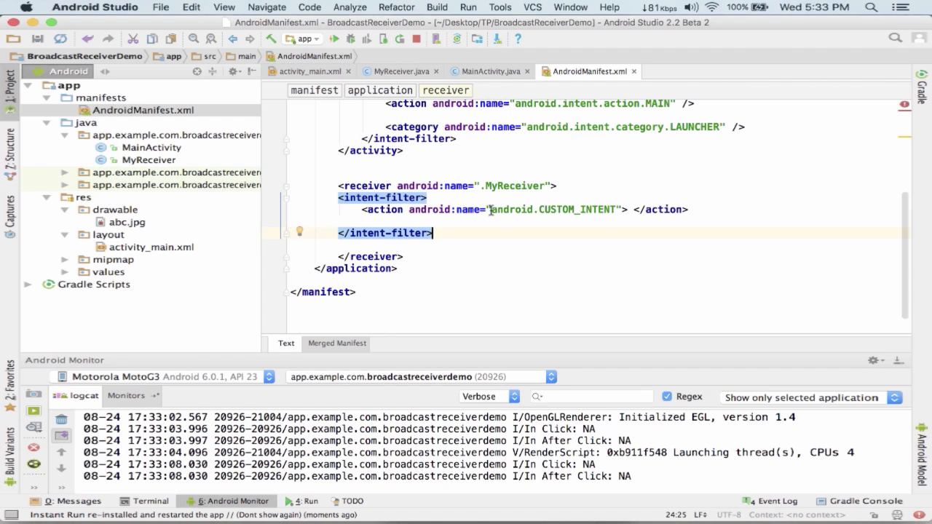